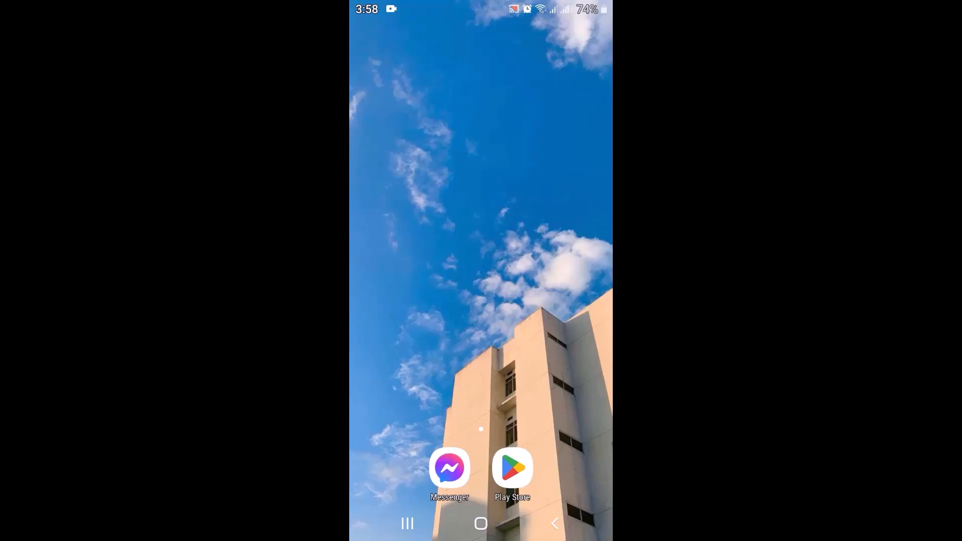
Step: Launch Messenger, peek at the people-and-chats search, and return to the chats list
left_click(449, 468)
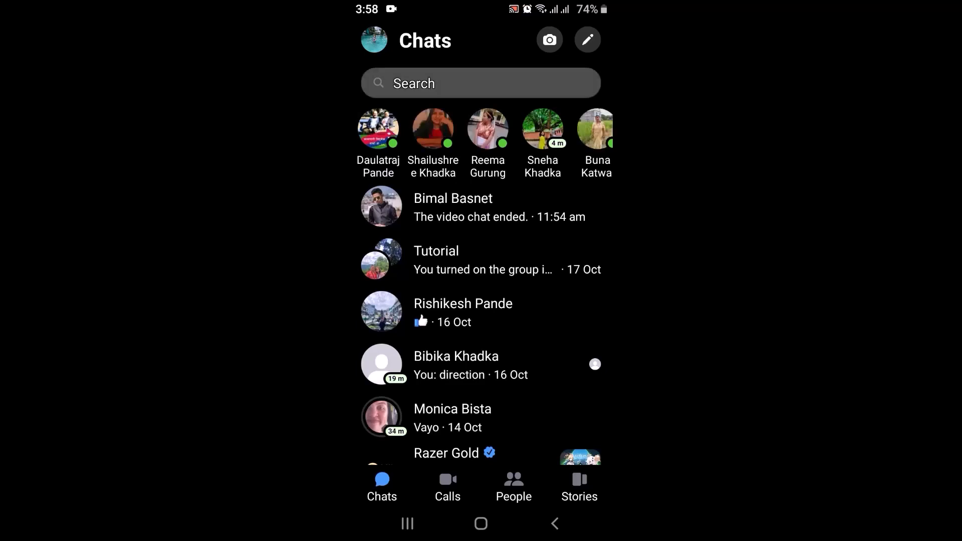
left_click(480, 84)
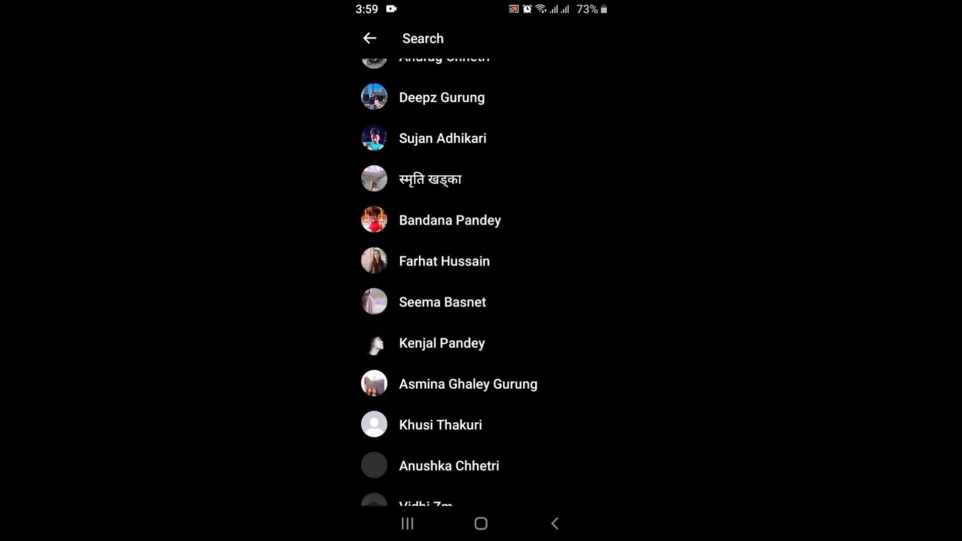
left_click(370, 38)
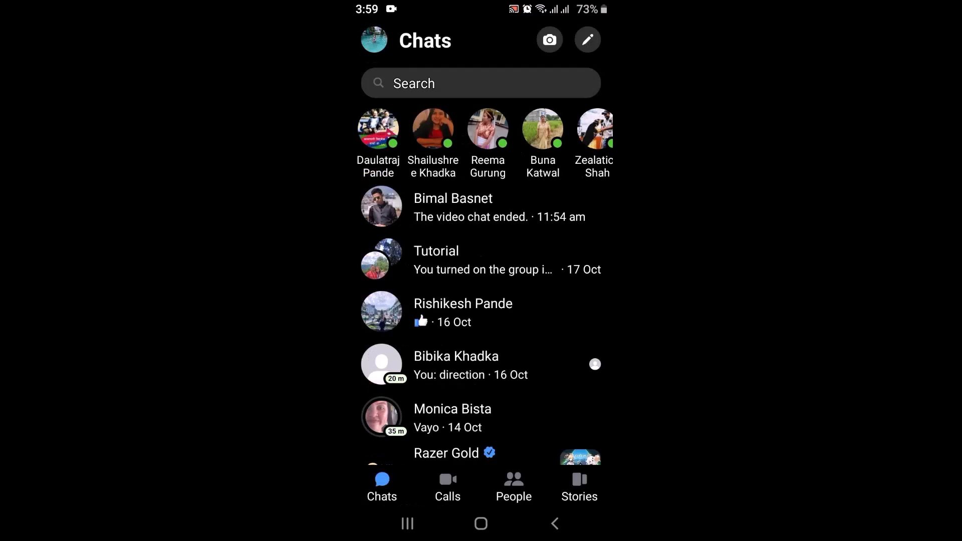
Step: Go through the profile menu's Preferences to the Phone contacts page showing uploading off
left_click(373, 39)
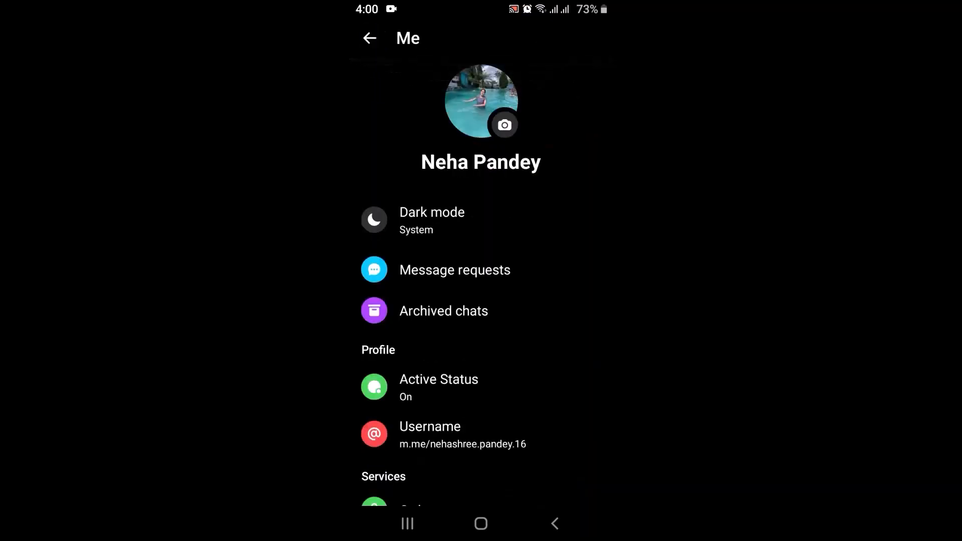
scroll("down", 3)
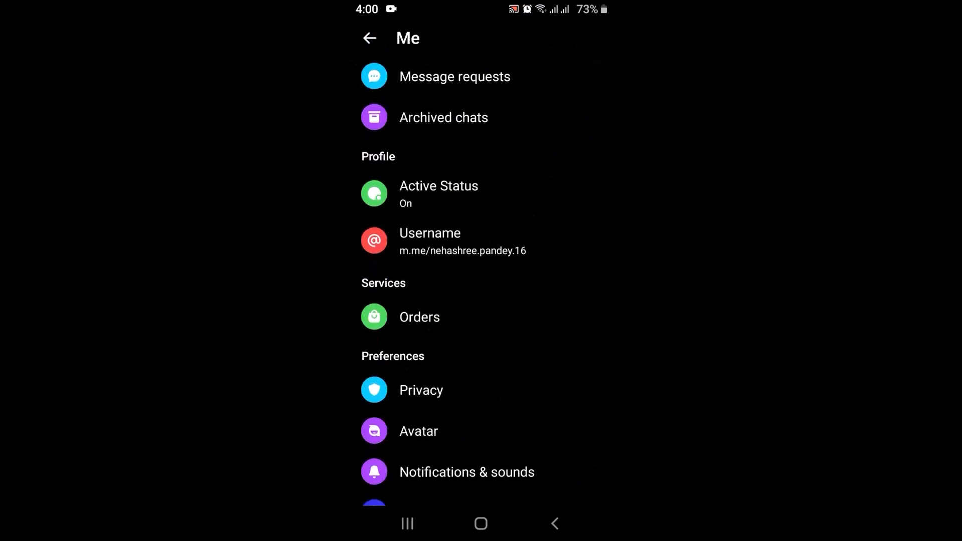
scroll("down", 3)
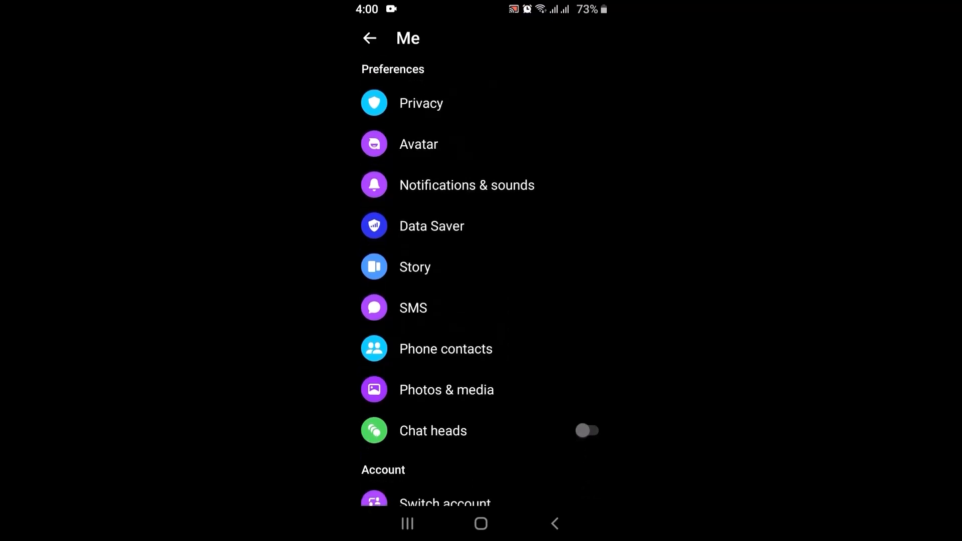
left_click(446, 349)
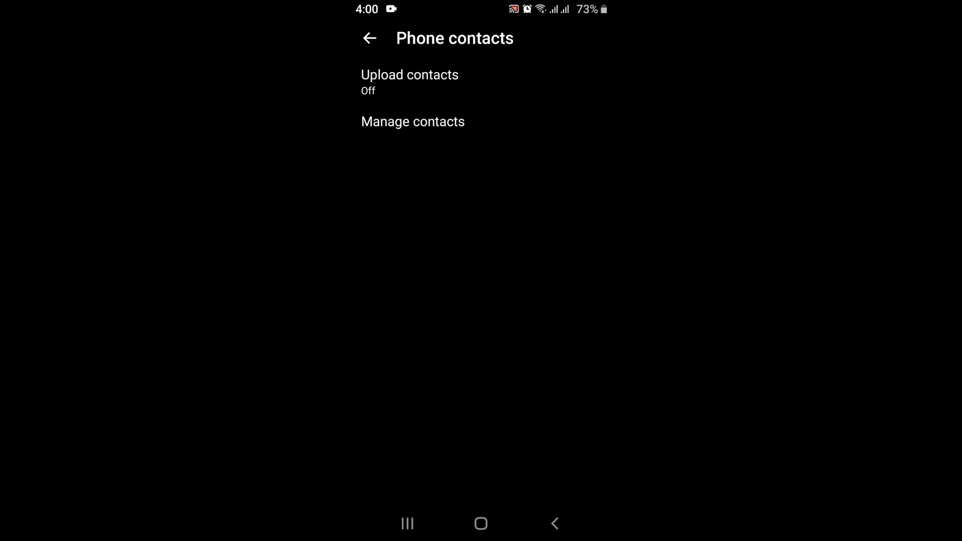
left_click(409, 81)
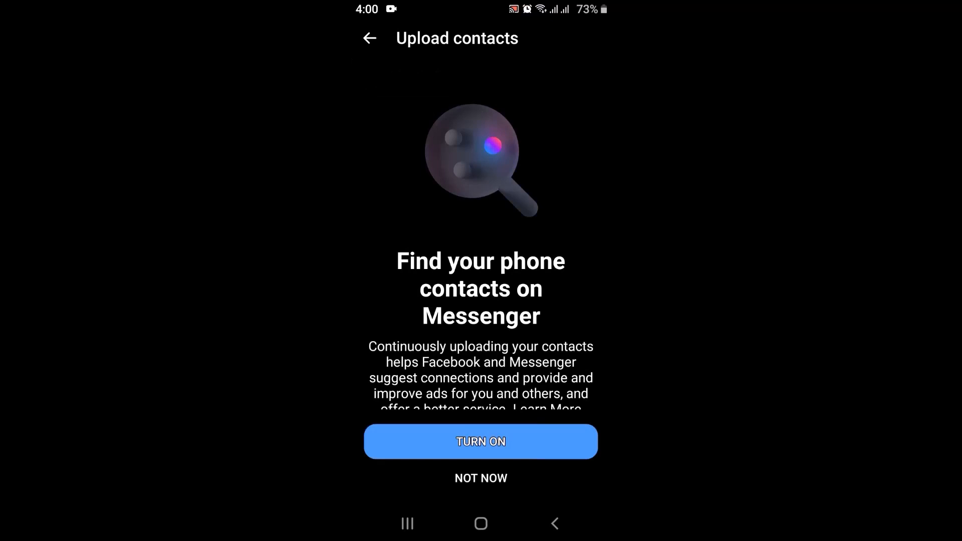
left_click(480, 478)
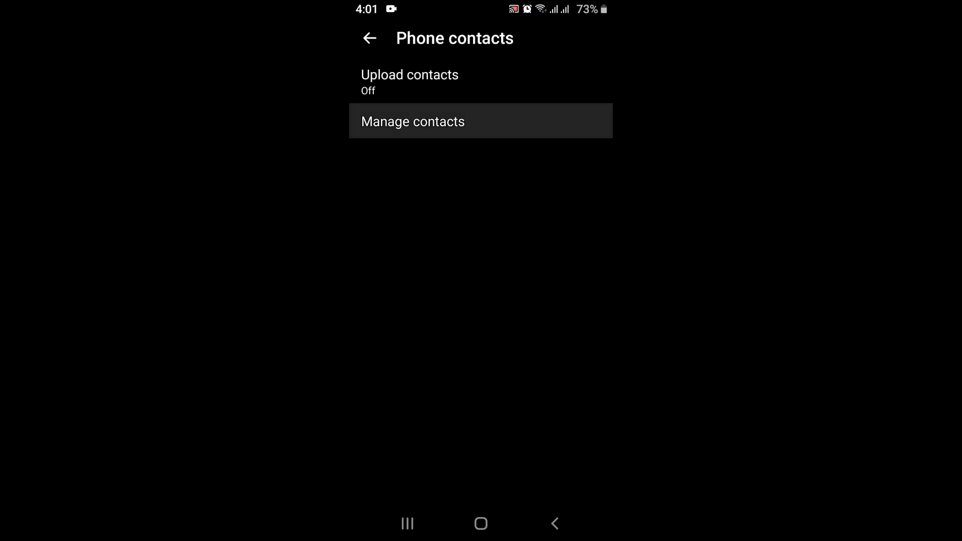
left_click(412, 121)
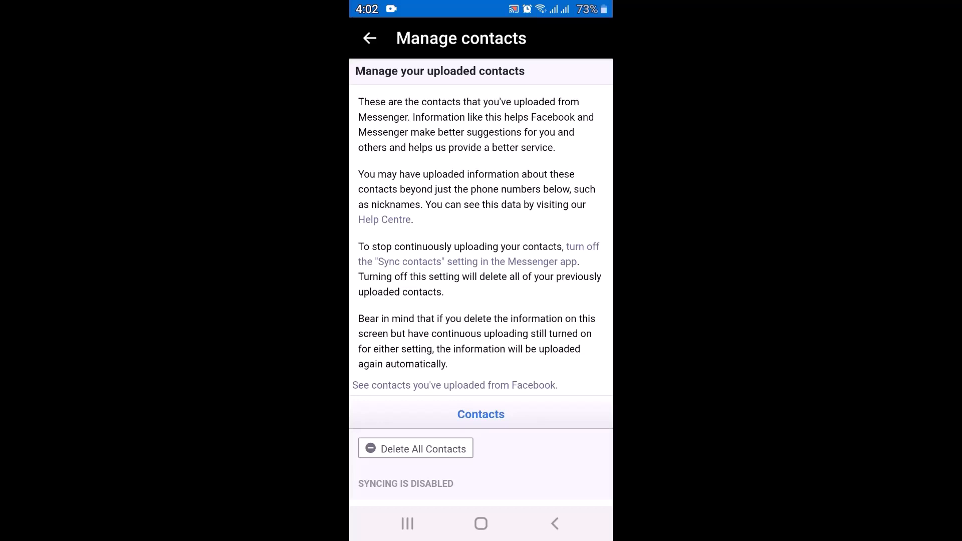
Step: Delete all previously uploaded contacts from Manage contacts
left_click(415, 449)
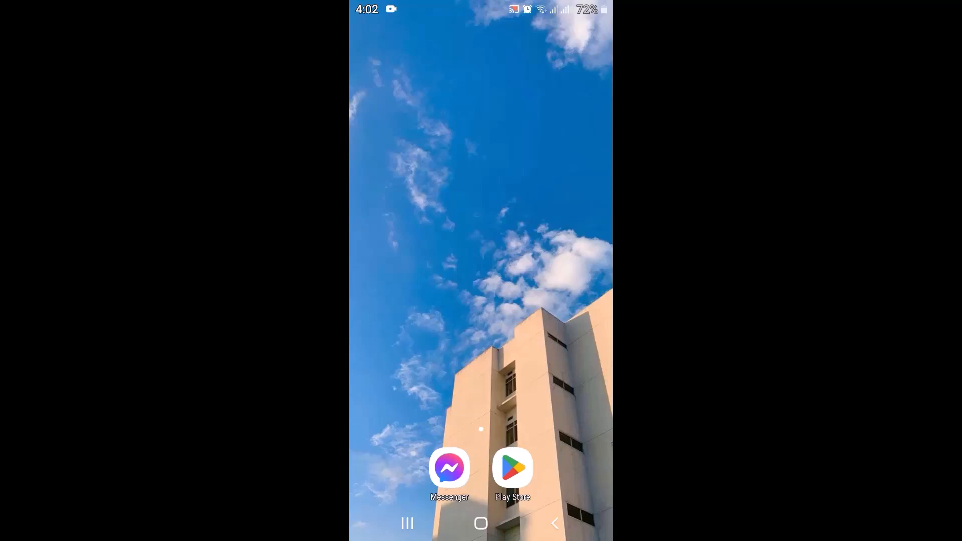
Step: Reach Messenger's App info from its home-screen shortcut menu, heading to Storage
left_click(448, 468)
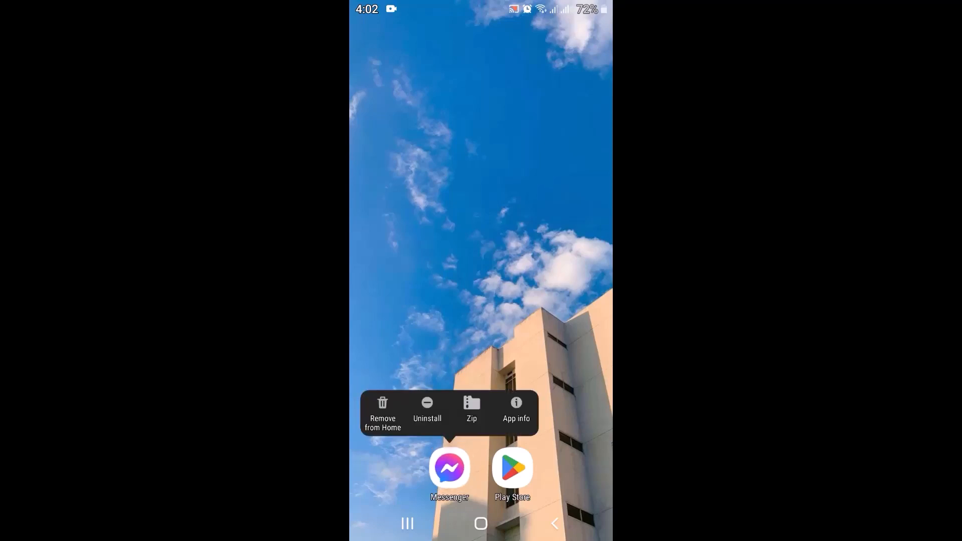
left_click(515, 411)
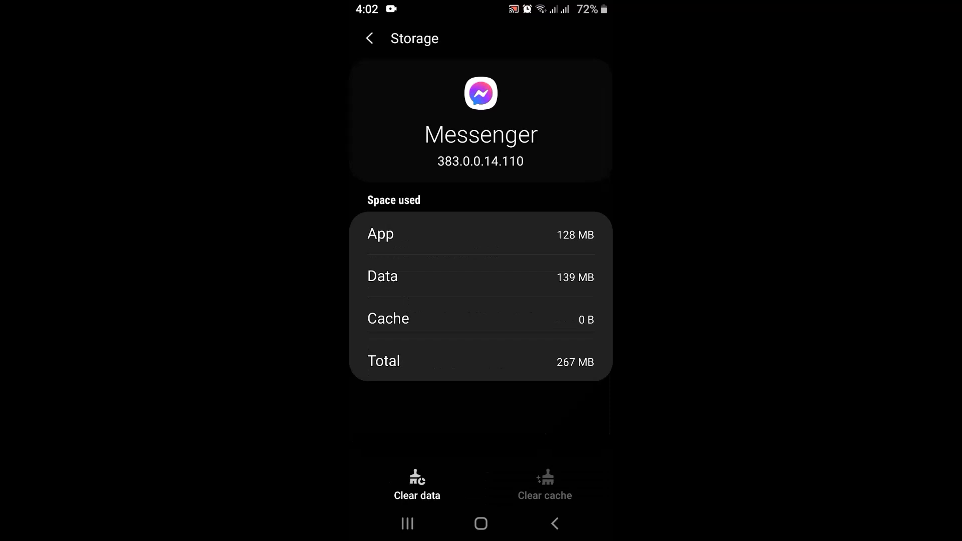
Step: Clear Messenger's 139 MB of app data and confirm the permanent deletion
left_click(417, 485)
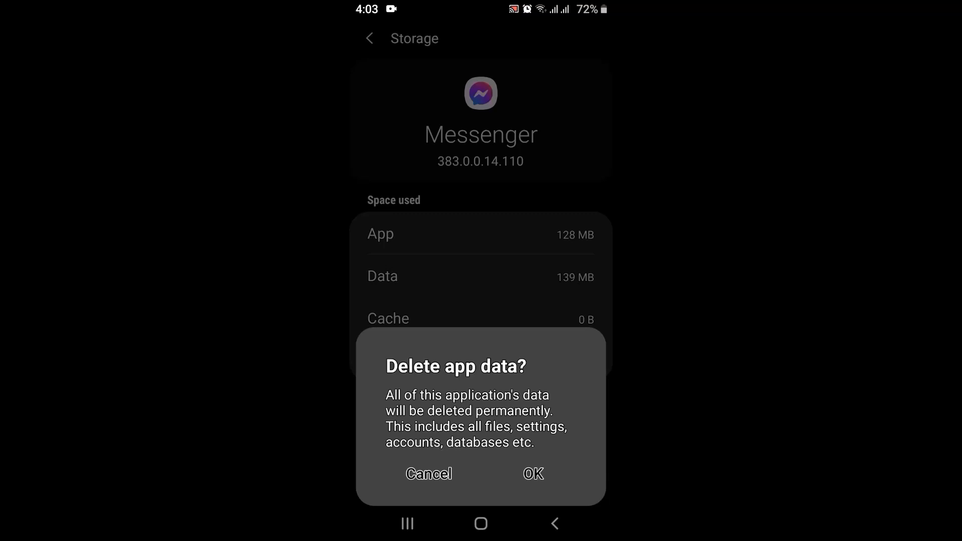
left_click(428, 474)
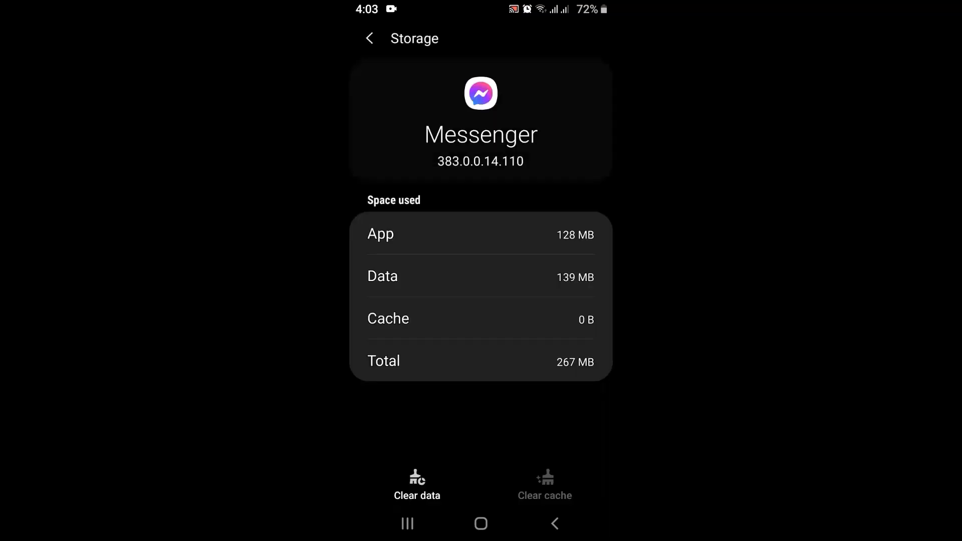